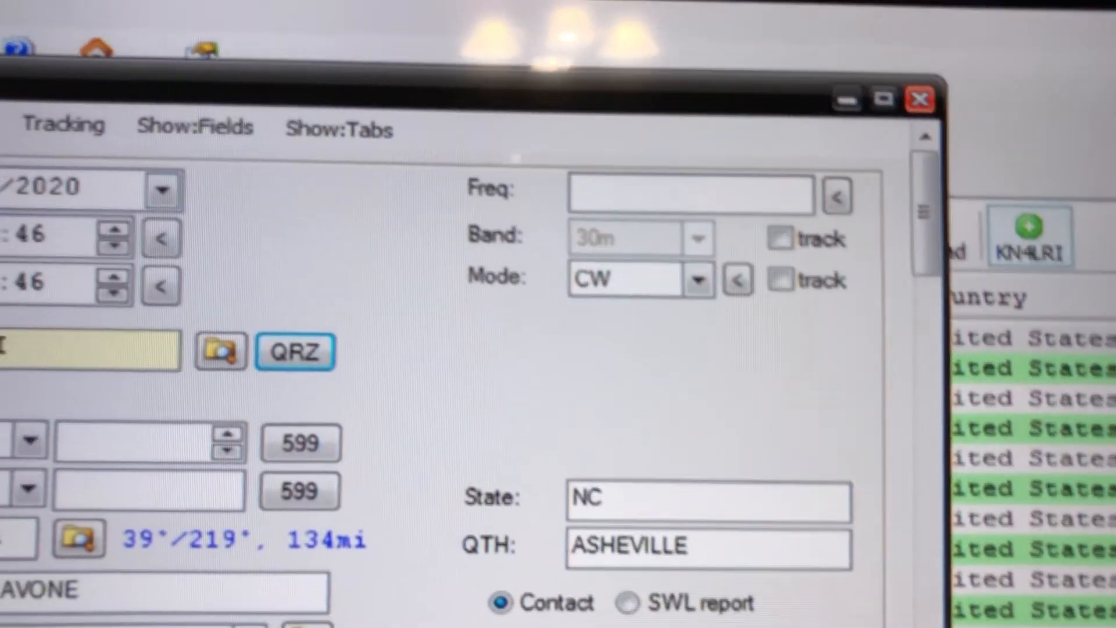
# - Enter frequency 146.520 for 2m, set the mode to FM, and choose the sent signal report
pyautogui.write('146.520')
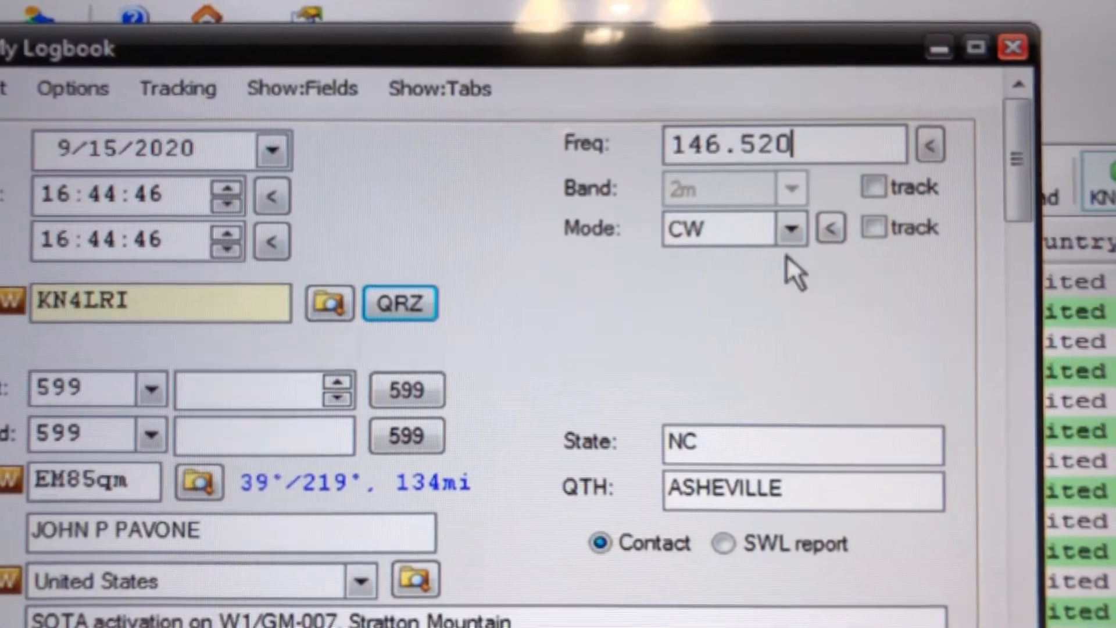
pyautogui.click(803, 229)
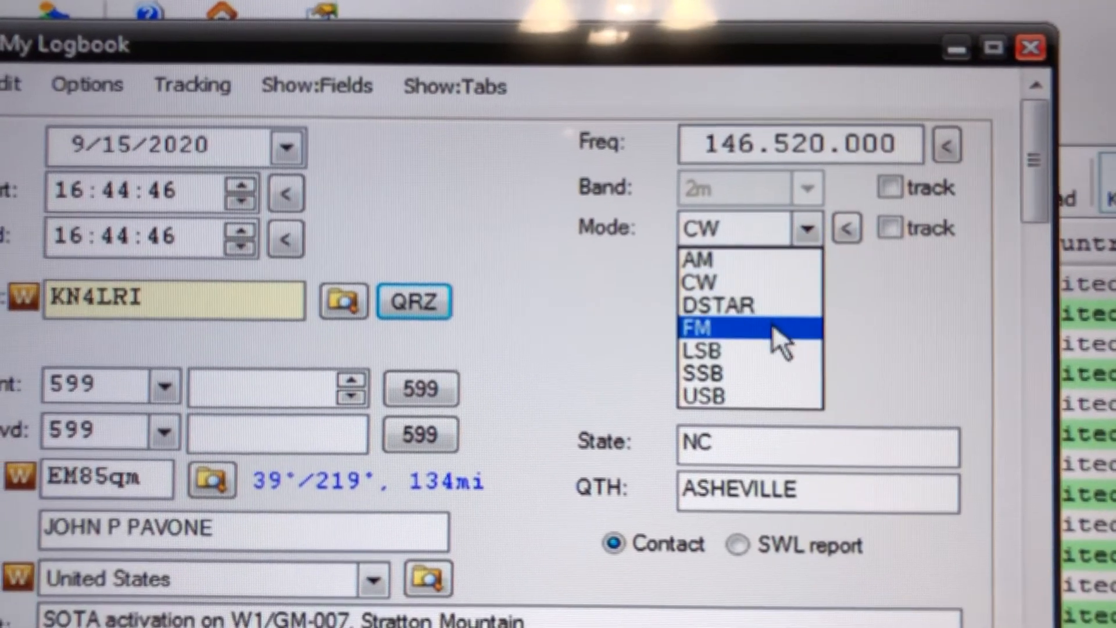
pyautogui.click(701, 328)
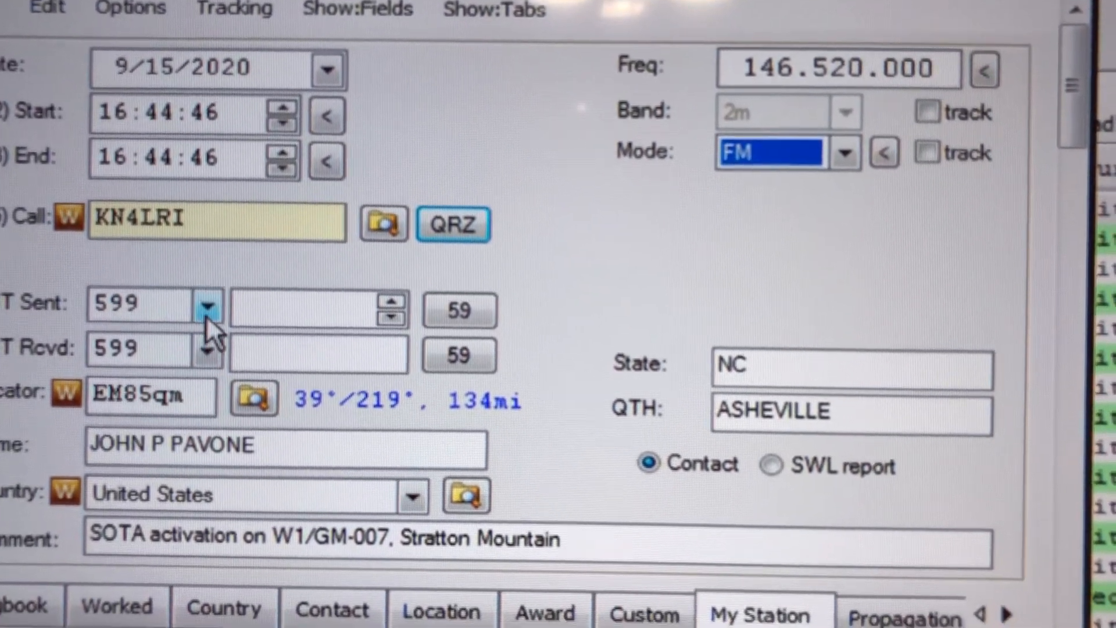
pyautogui.click(211, 306)
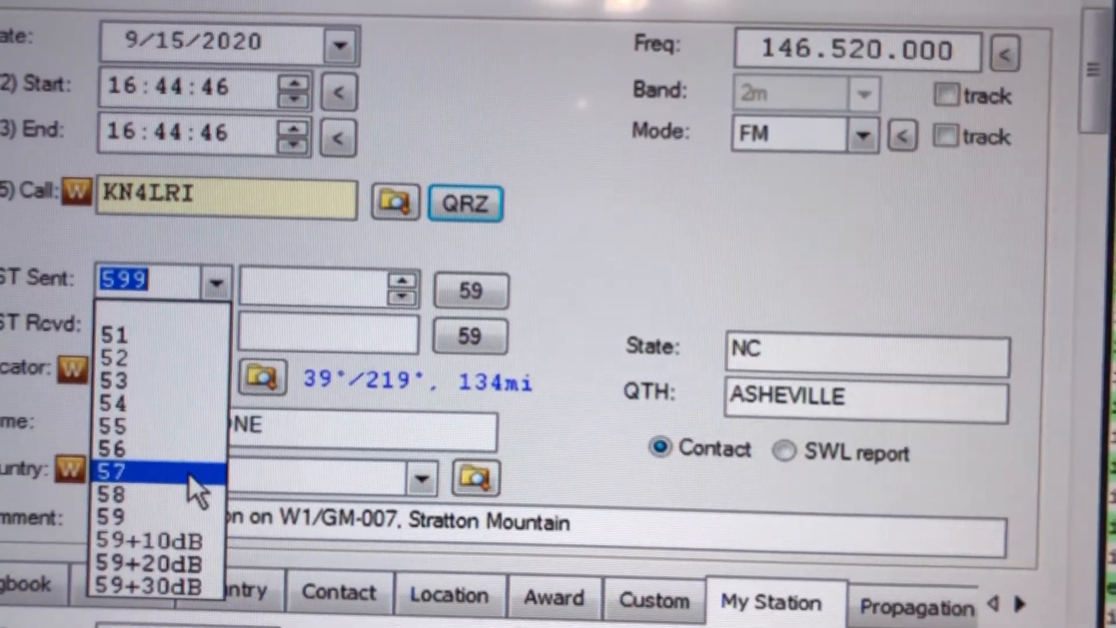
pyautogui.click(119, 471)
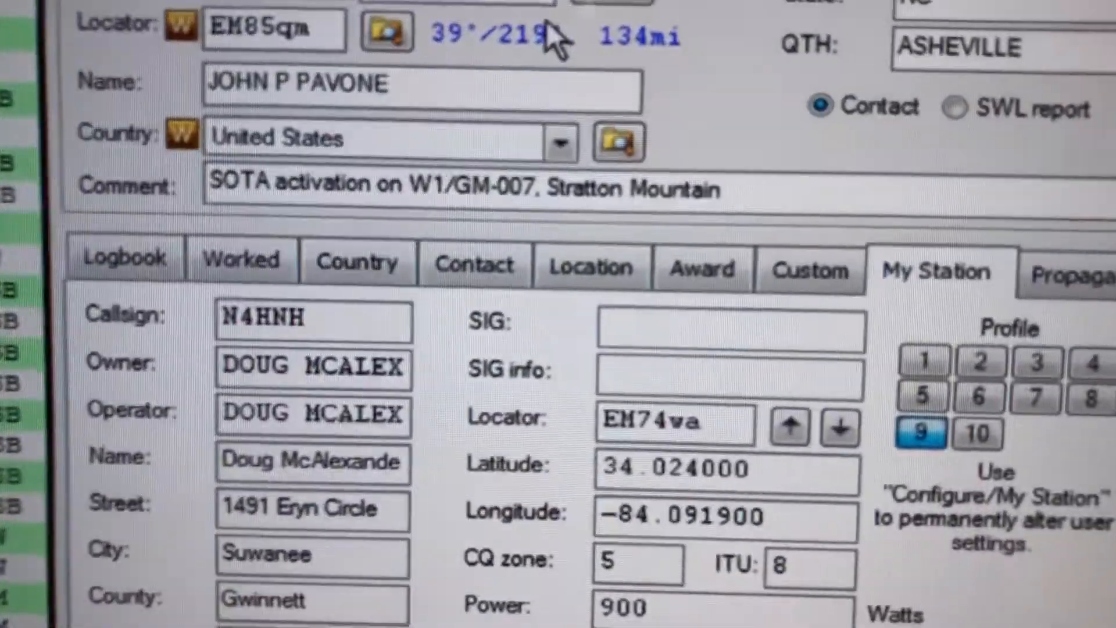
# - Select the summit code in the Comment field so its prefix can be changed to W4G
pyautogui.scroll(-3)
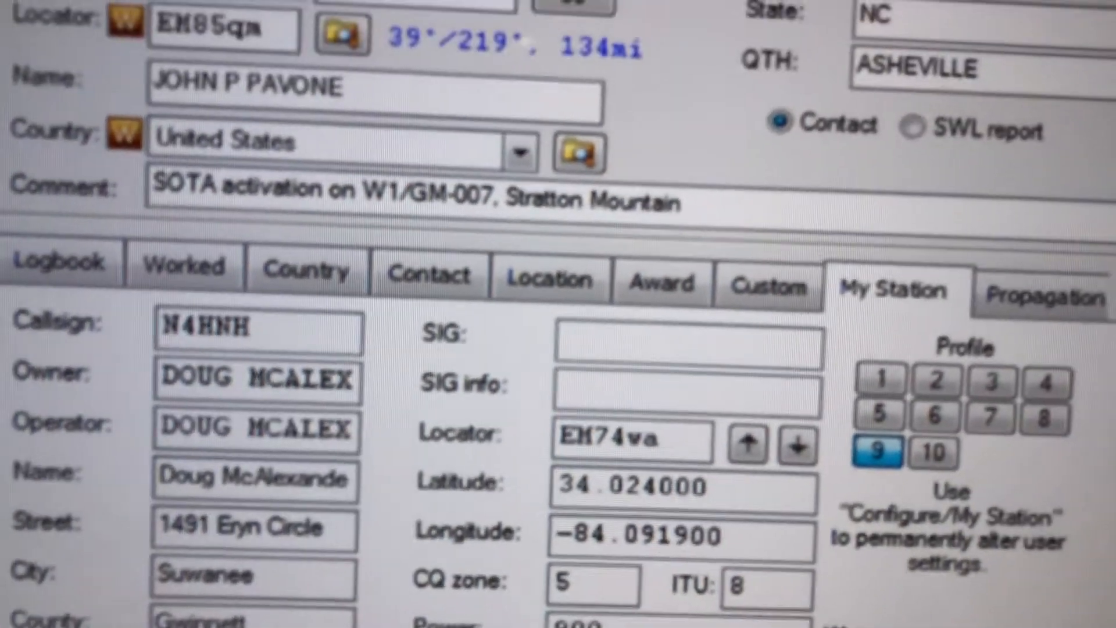
pyautogui.scroll(-3)
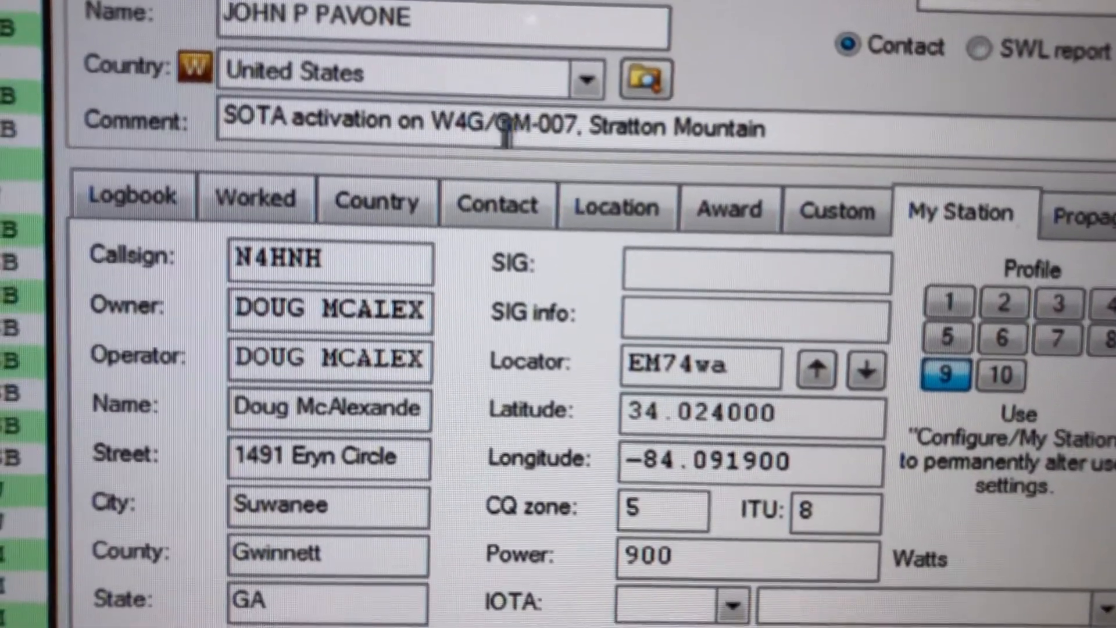
pyautogui.doubleClick(563, 128)
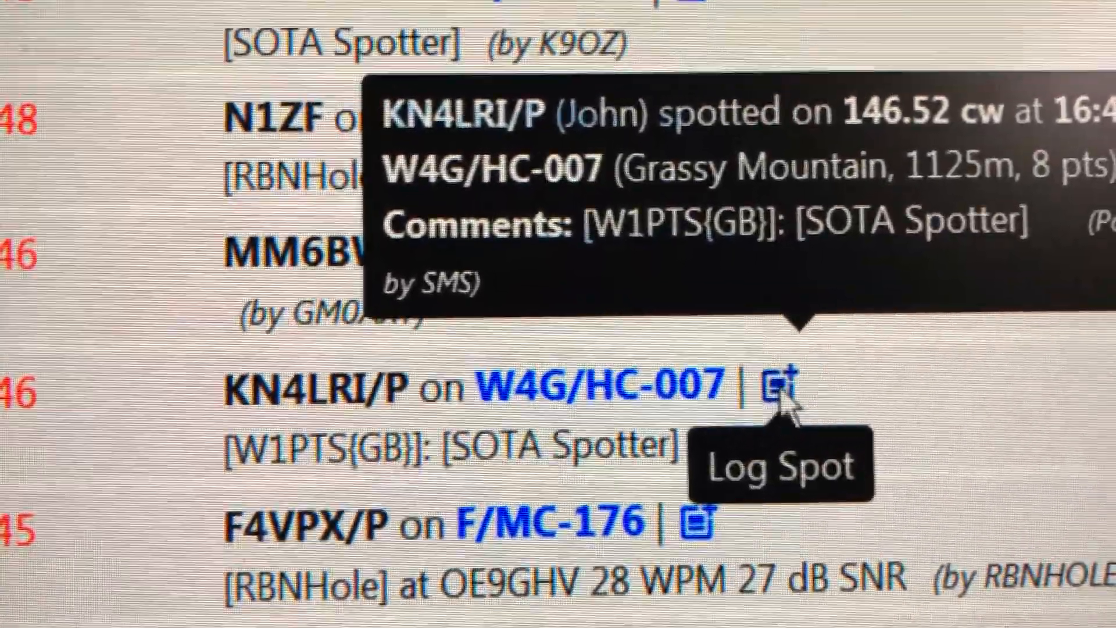
pyautogui.click(779, 392)
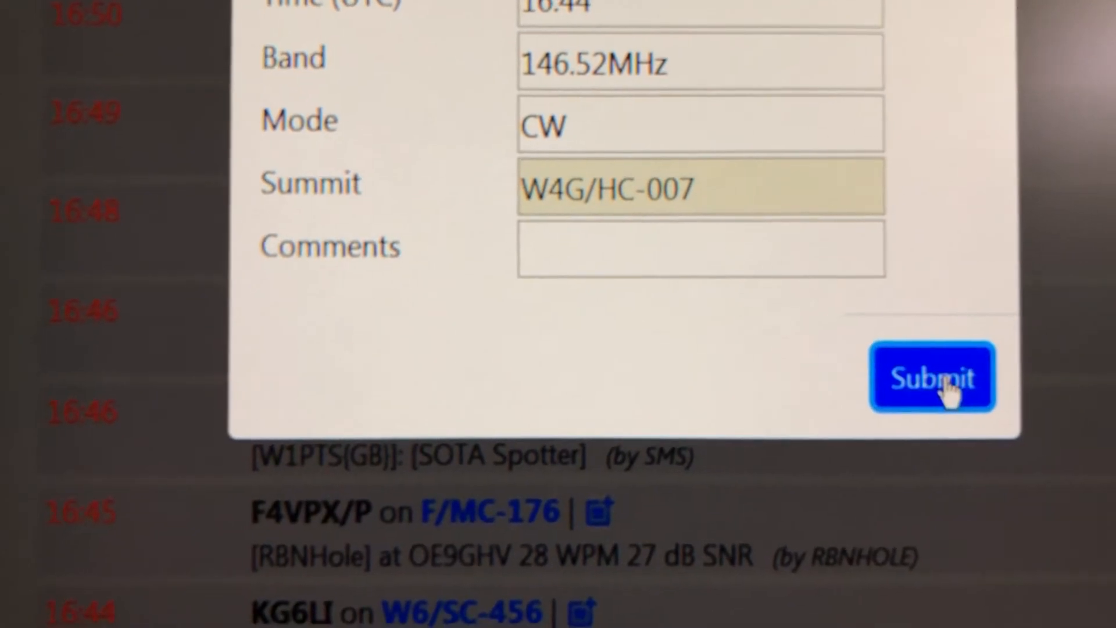
pyautogui.click(933, 377)
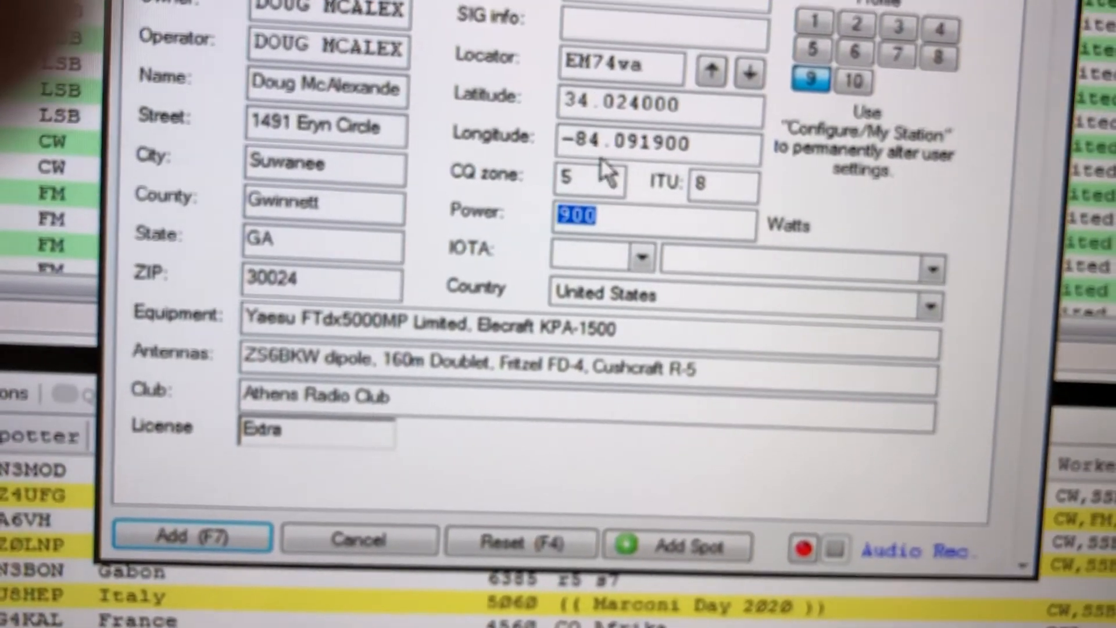
# - Change the My Station power for this contact from 900 to 80 watts
pyautogui.write('80')
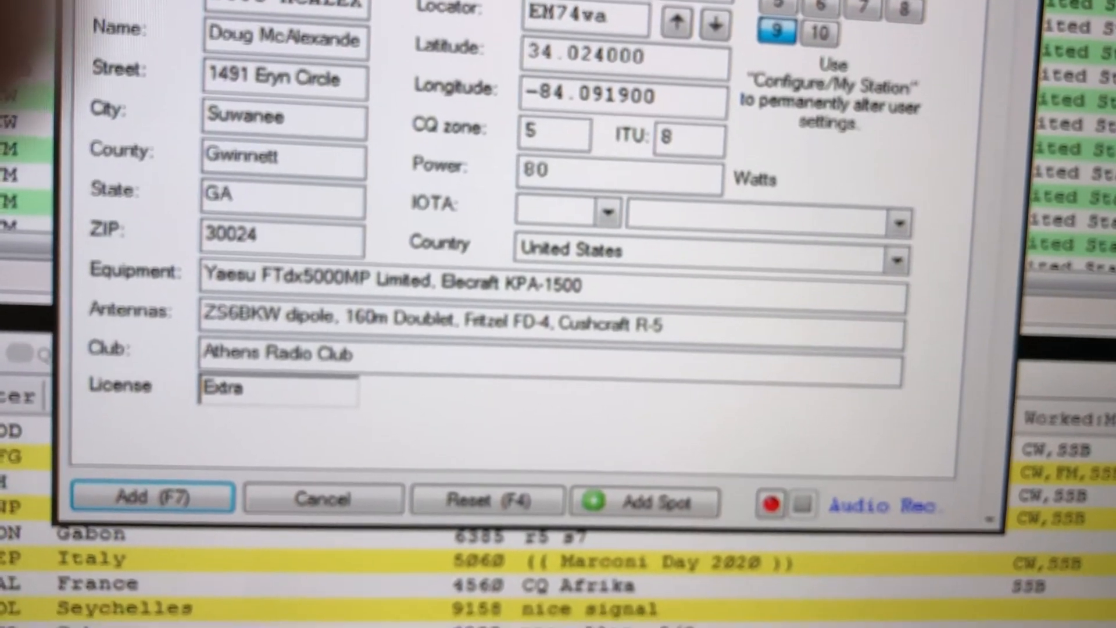